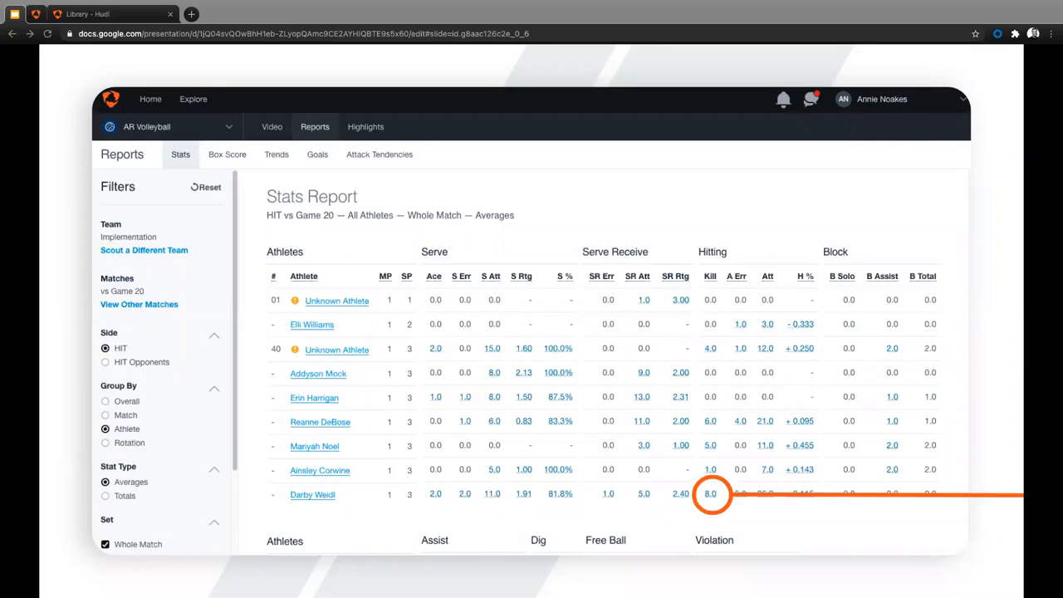
# Step: Create a new highlight reel from Your Highlights and bring up the add-content choices
pyautogui.click(710, 493)
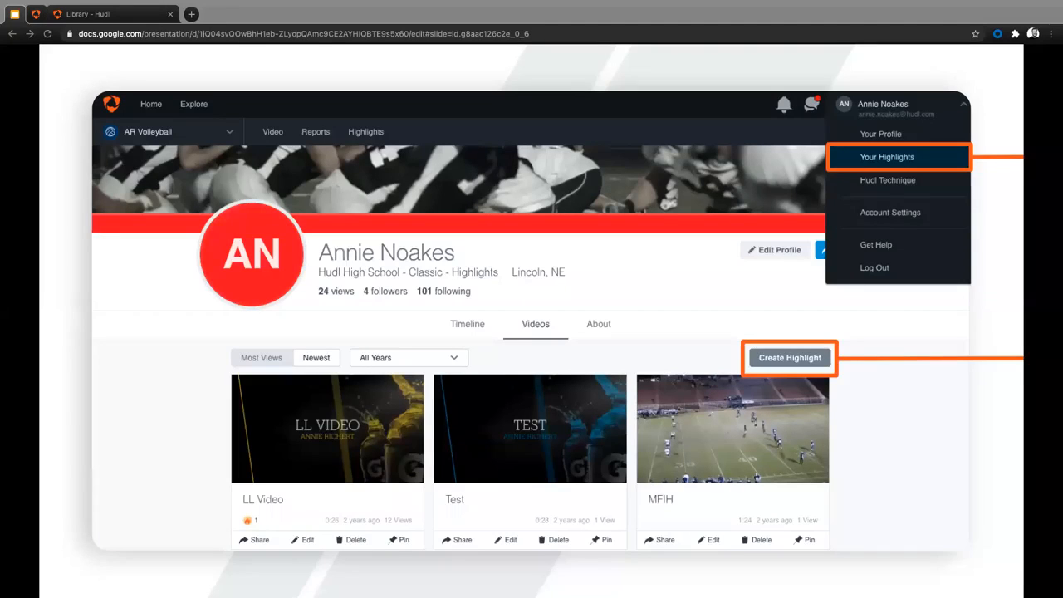
pyautogui.click(788, 357)
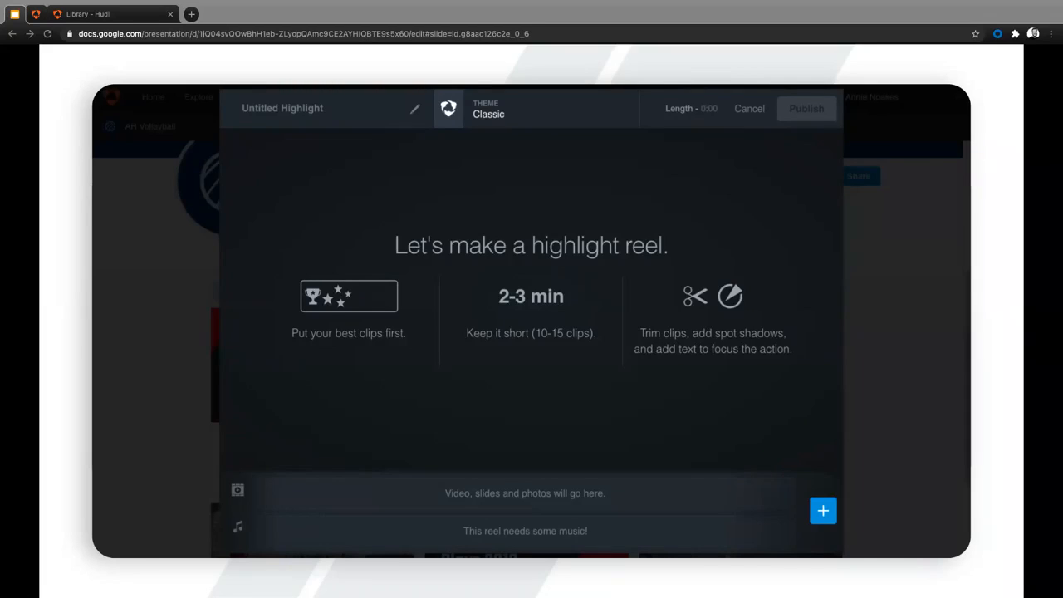
pyautogui.click(822, 510)
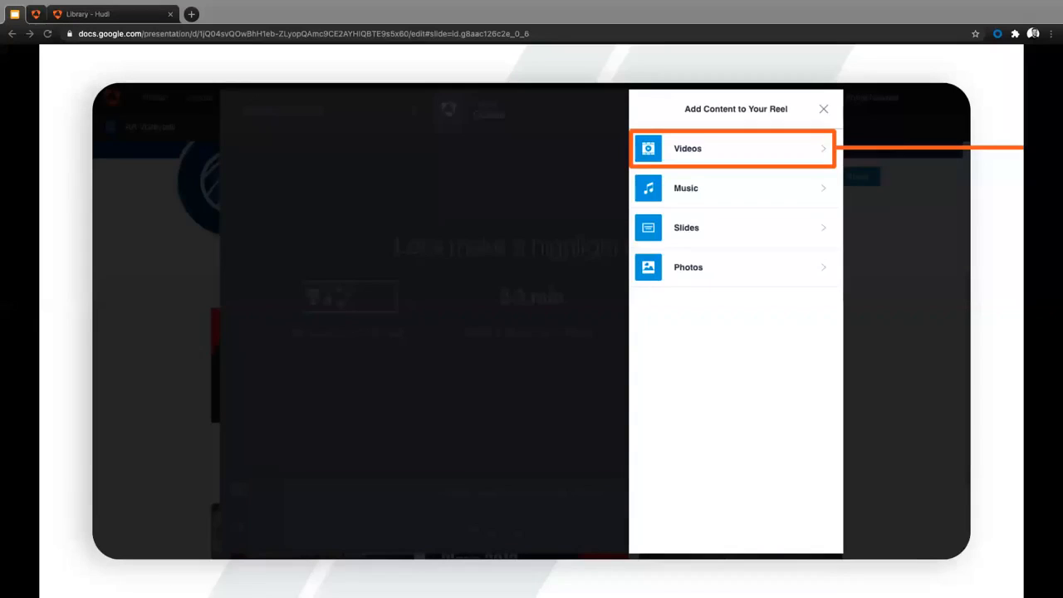
# Step: Add two clips from the State Semi Finals game video, then return to the content list
pyautogui.click(731, 148)
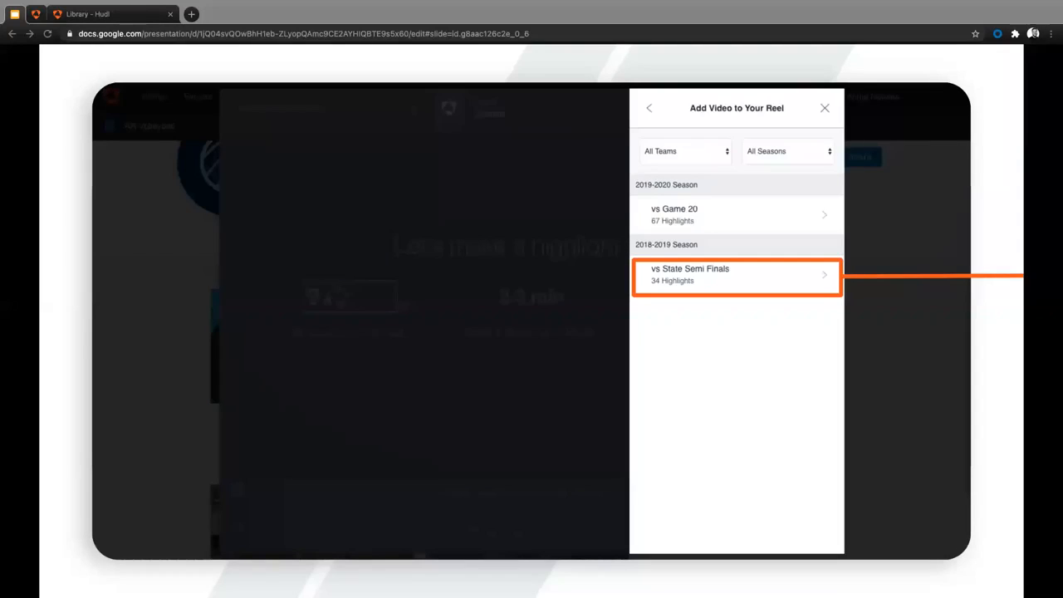
pyautogui.click(736, 215)
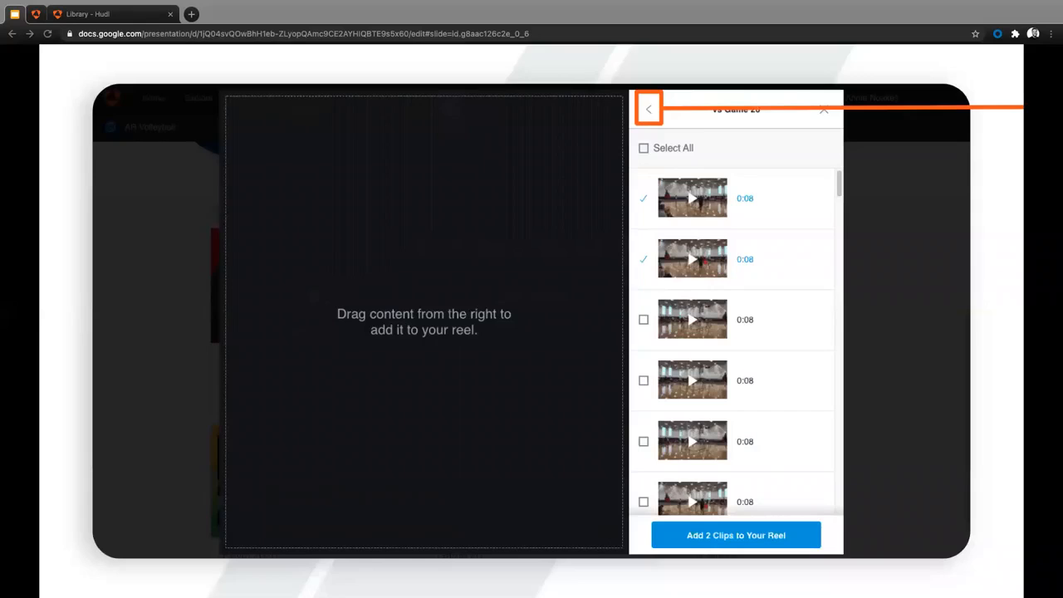
pyautogui.click(649, 108)
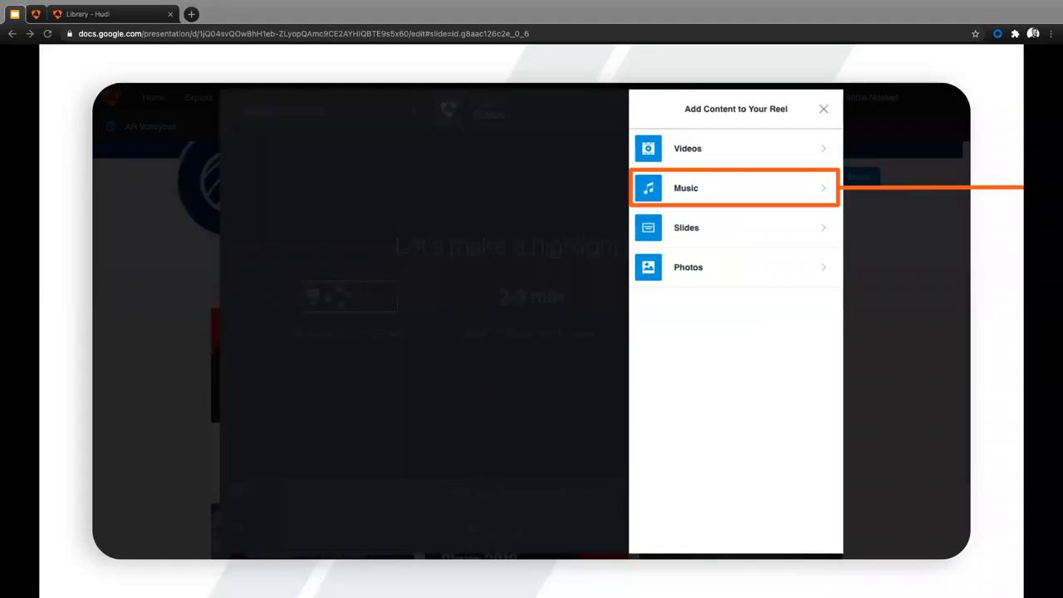
pyautogui.click(733, 187)
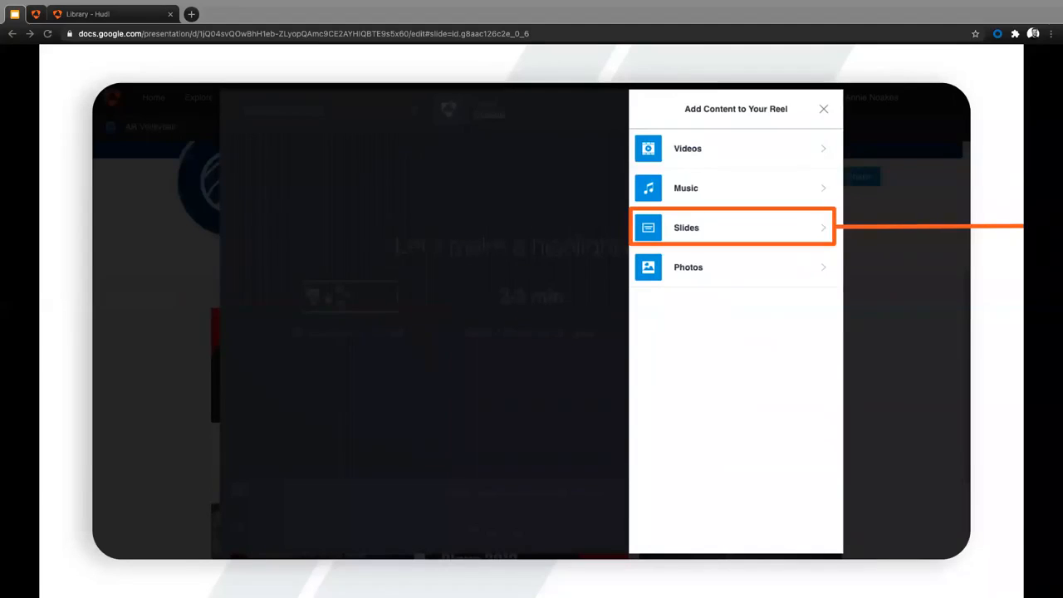
# Step: Add a striped-banner title slide with the subtitle '19-20 Season' to the reel
pyautogui.click(731, 227)
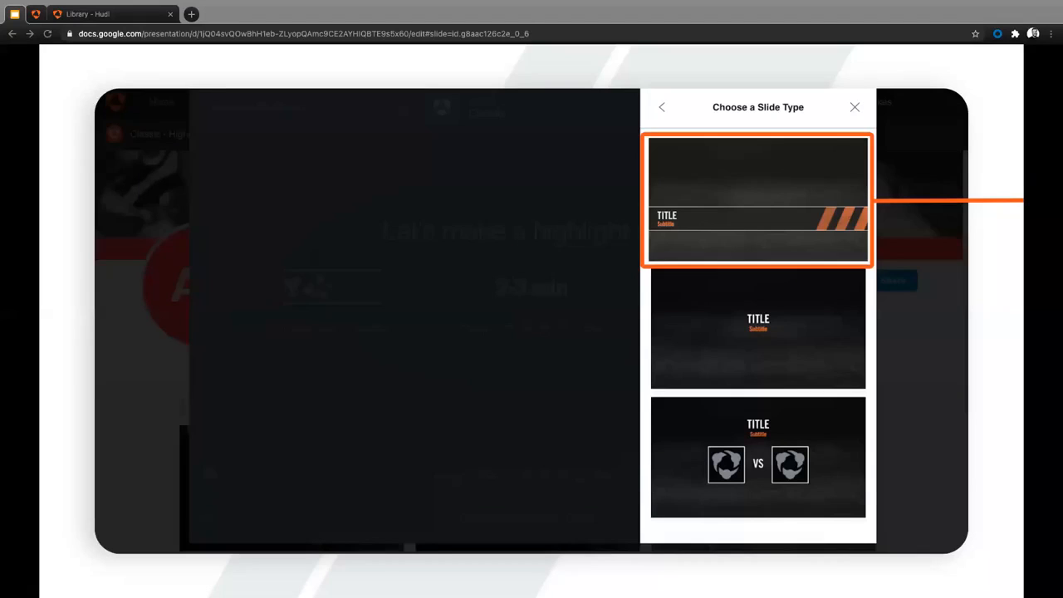
pyautogui.click(756, 199)
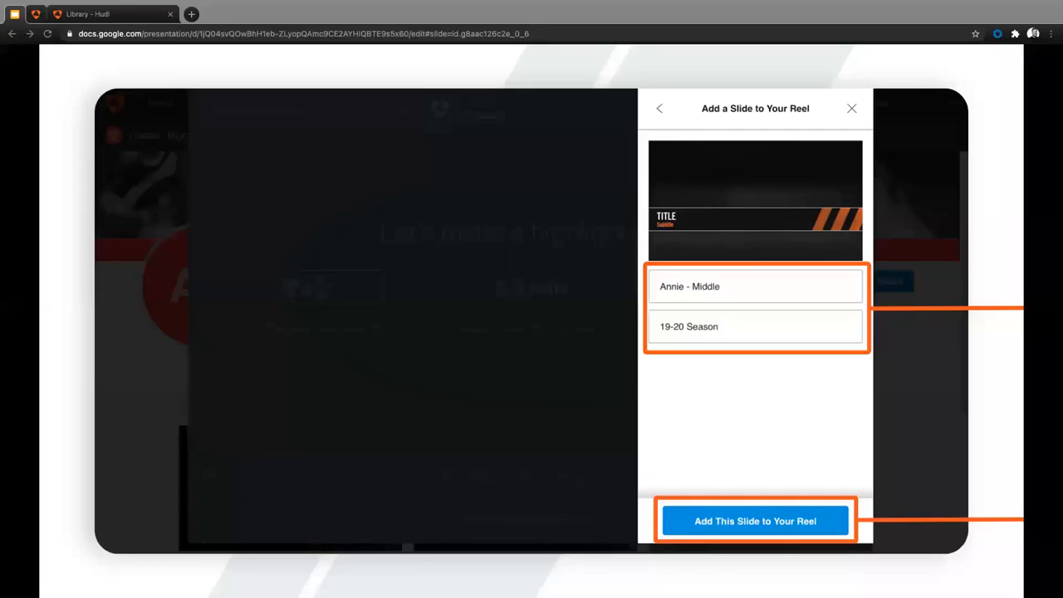
pyautogui.click(754, 521)
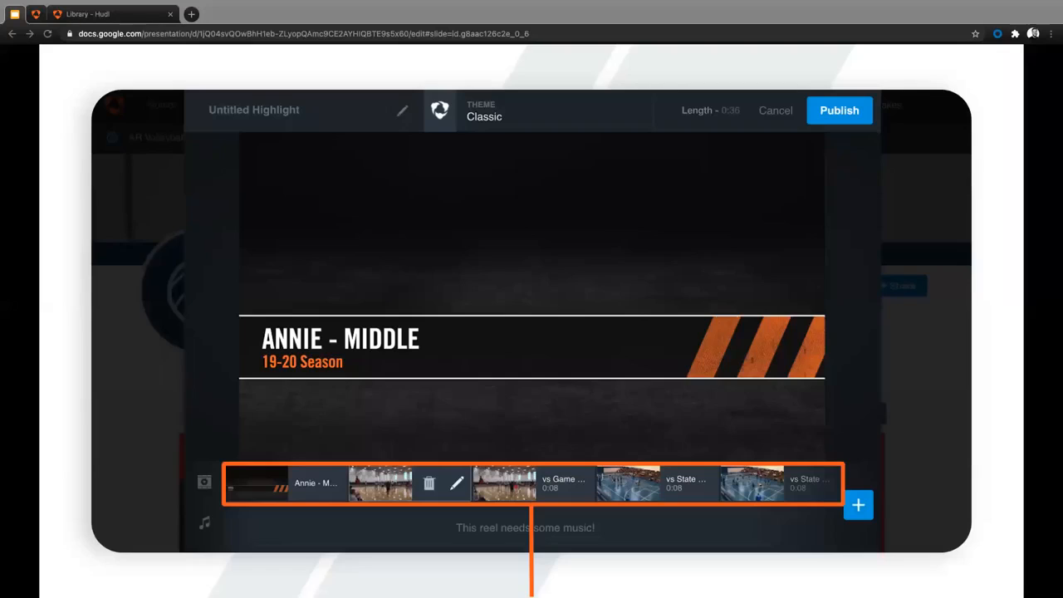
# Step: Select a clip in the reel timeline to edit it
pyautogui.click(531, 110)
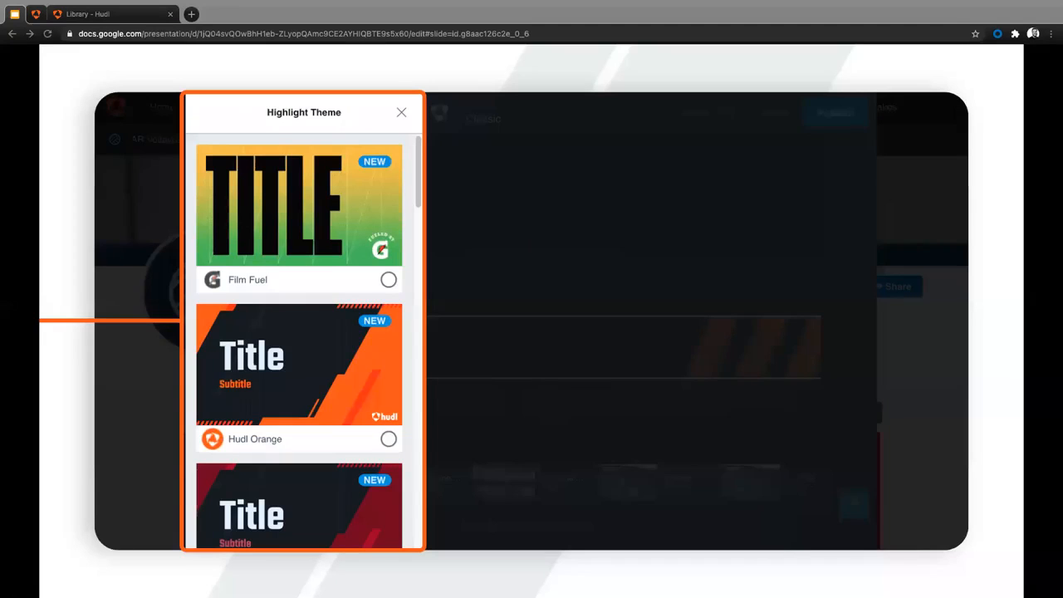
# Step: Apply the Show Time theme so the reel opens with an orange title slide
pyautogui.click(401, 112)
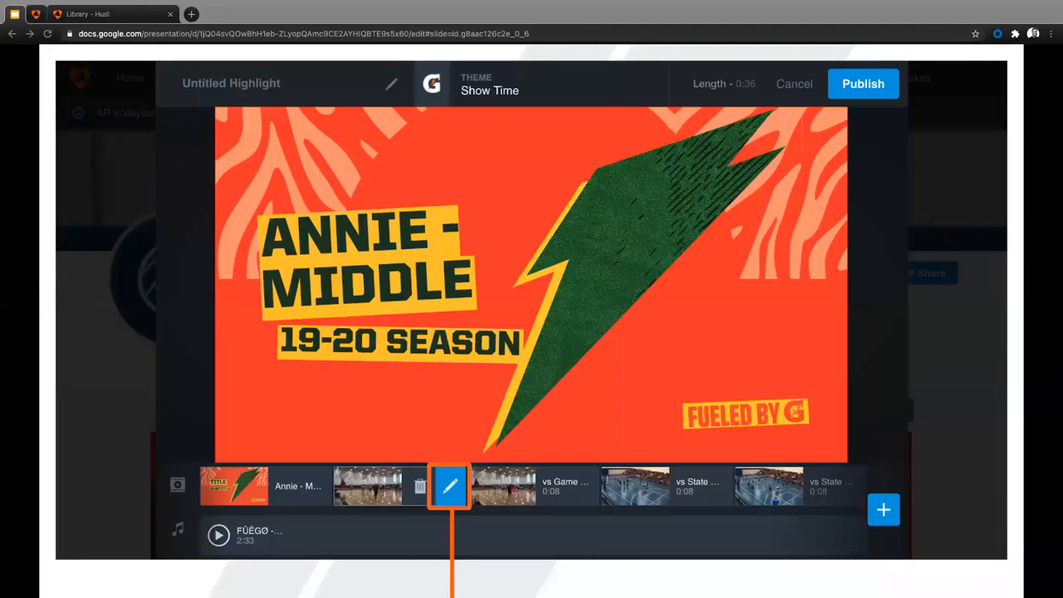
# Step: Bring the vs Game 20 clip into the clip editor via its pencil button
pyautogui.click(450, 486)
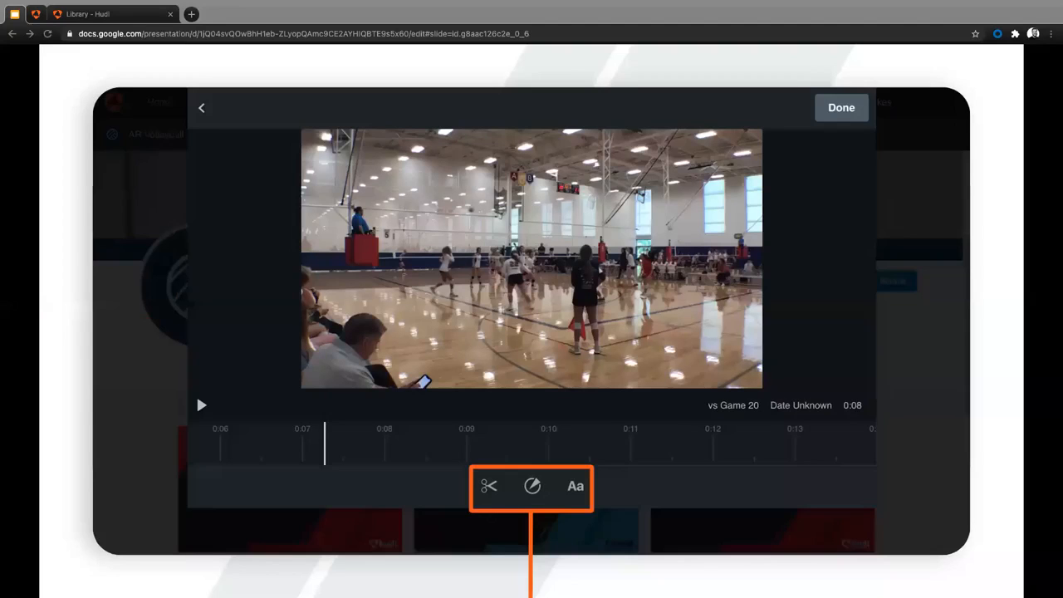
# Step: Trim the vs Game 20 clip to the part of the play worth keeping with the scissors tool
pyautogui.click(488, 486)
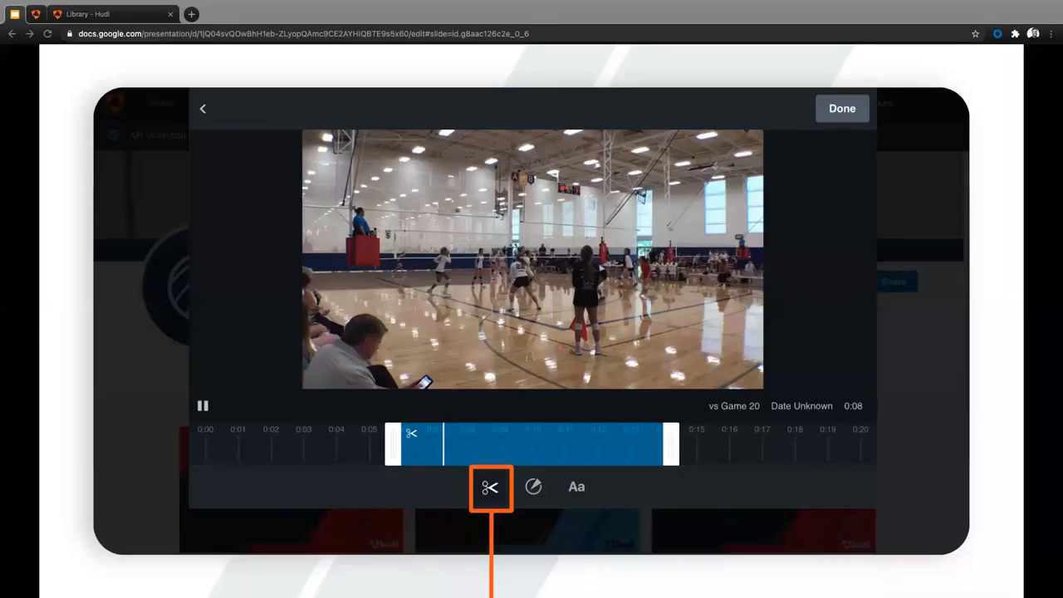
pyautogui.click(533, 487)
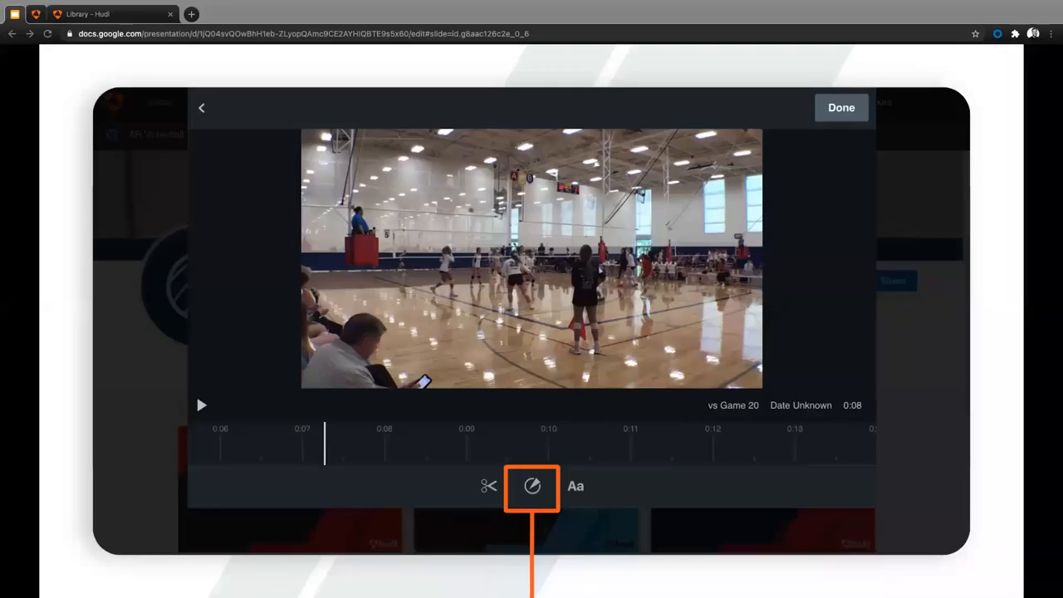
pyautogui.click(532, 486)
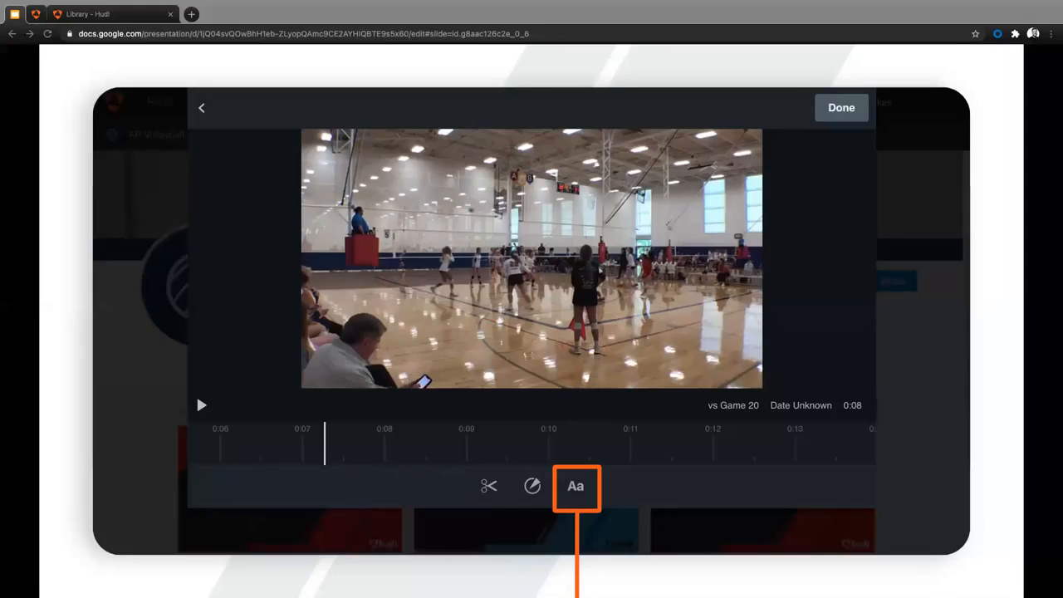
# Step: Place a text callout over the court and edit its placeholder text
pyautogui.click(575, 486)
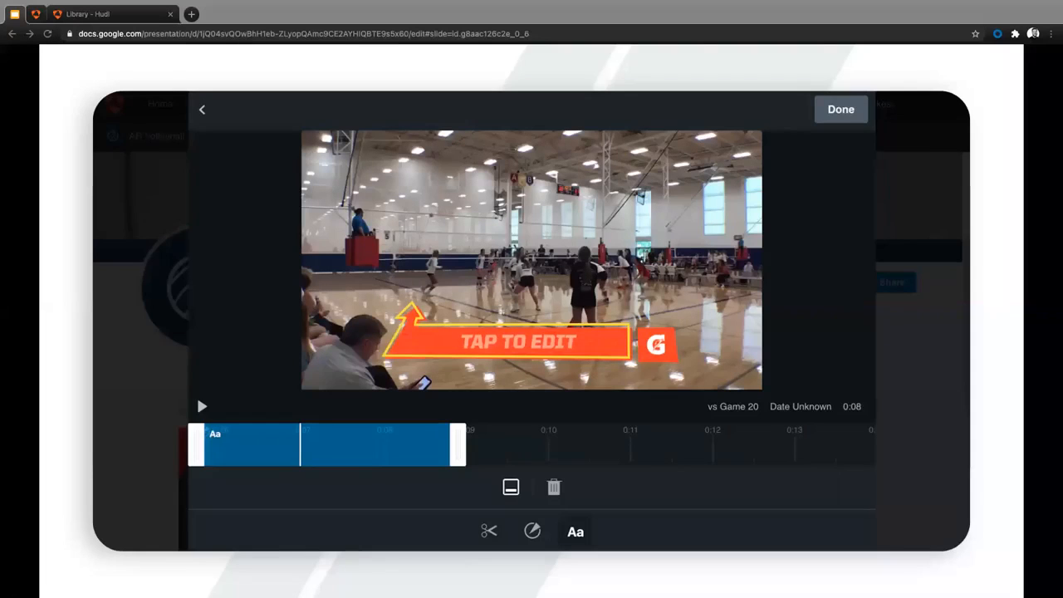
pyautogui.click(841, 109)
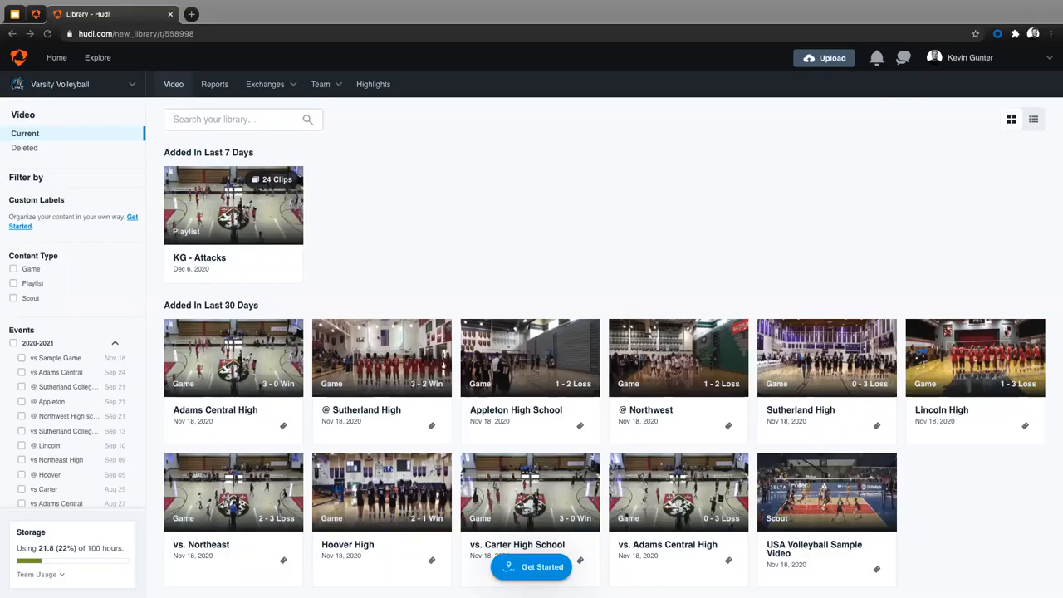
pyautogui.moveTo(484, 144)
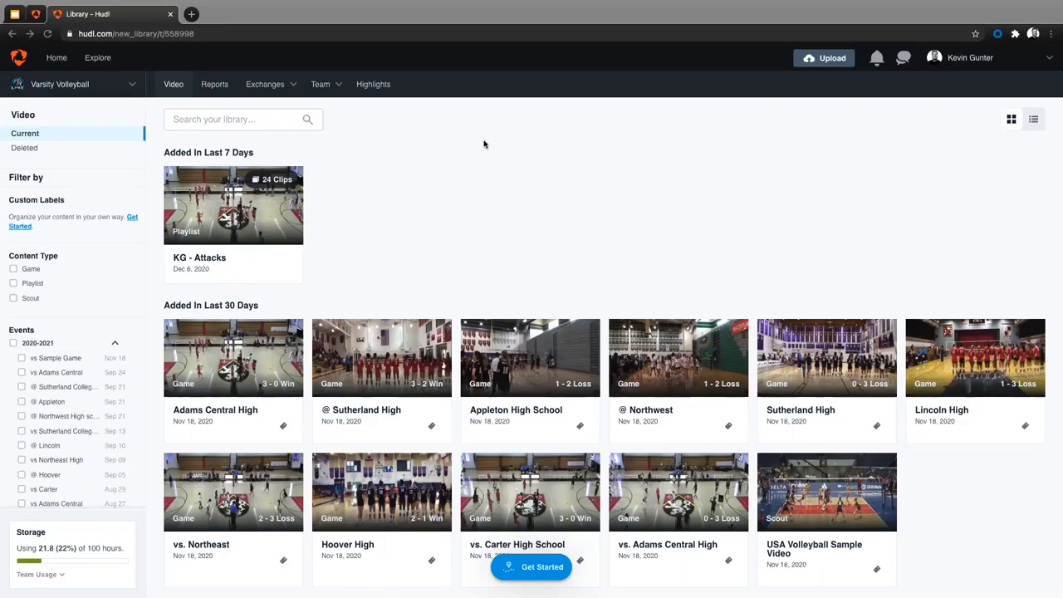
pyautogui.moveTo(449, 161)
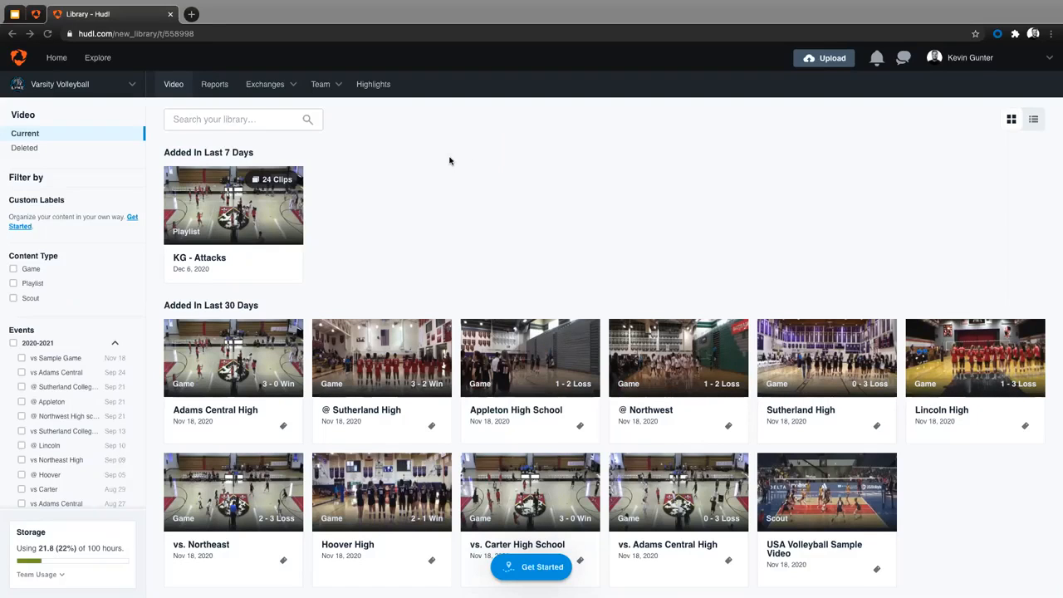